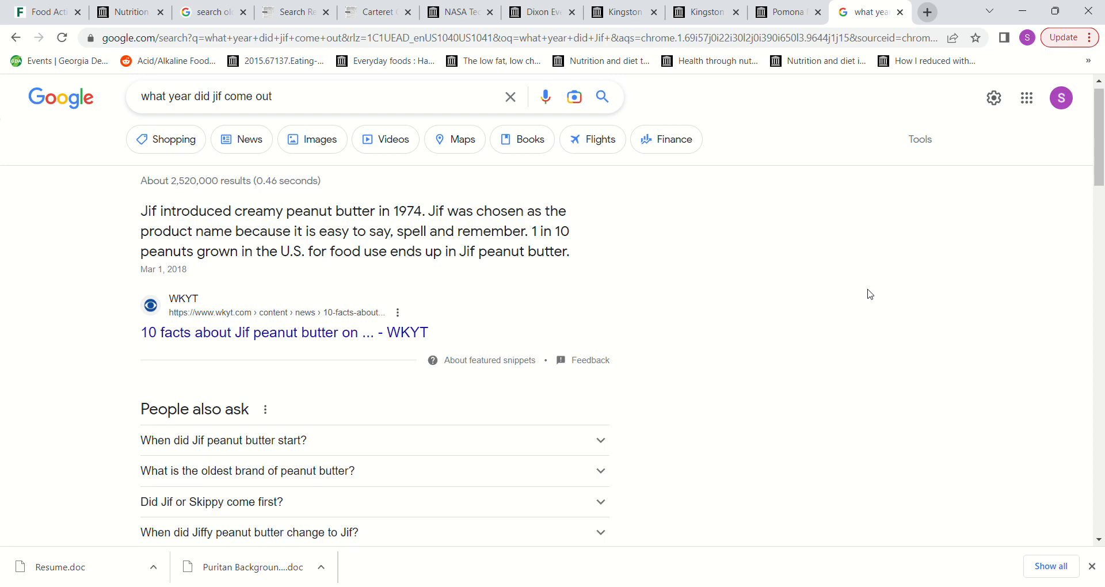
mouse_move(927, 11)
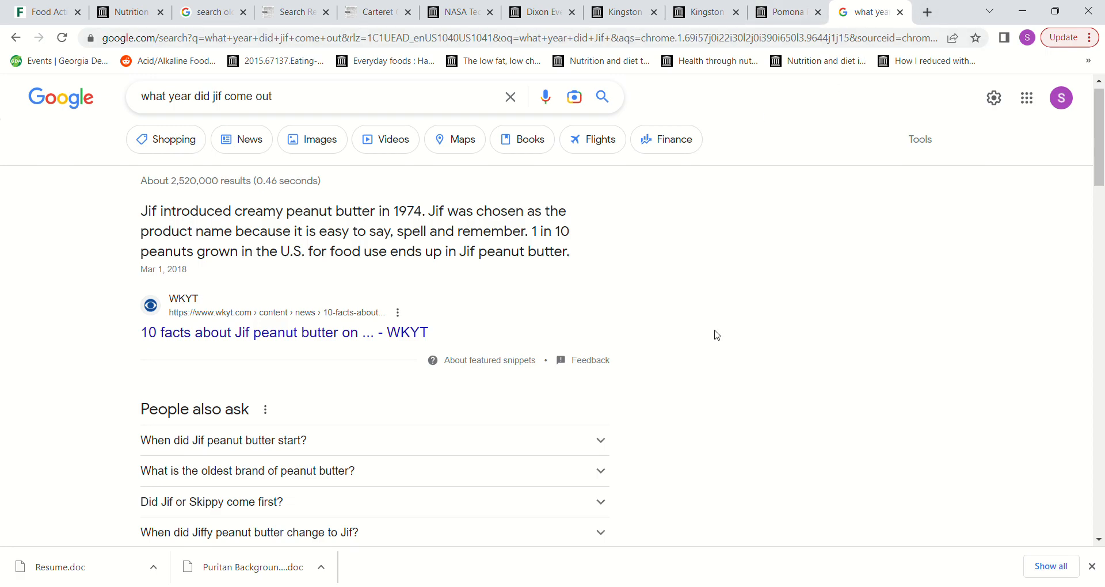
mouse_move(1088, 483)
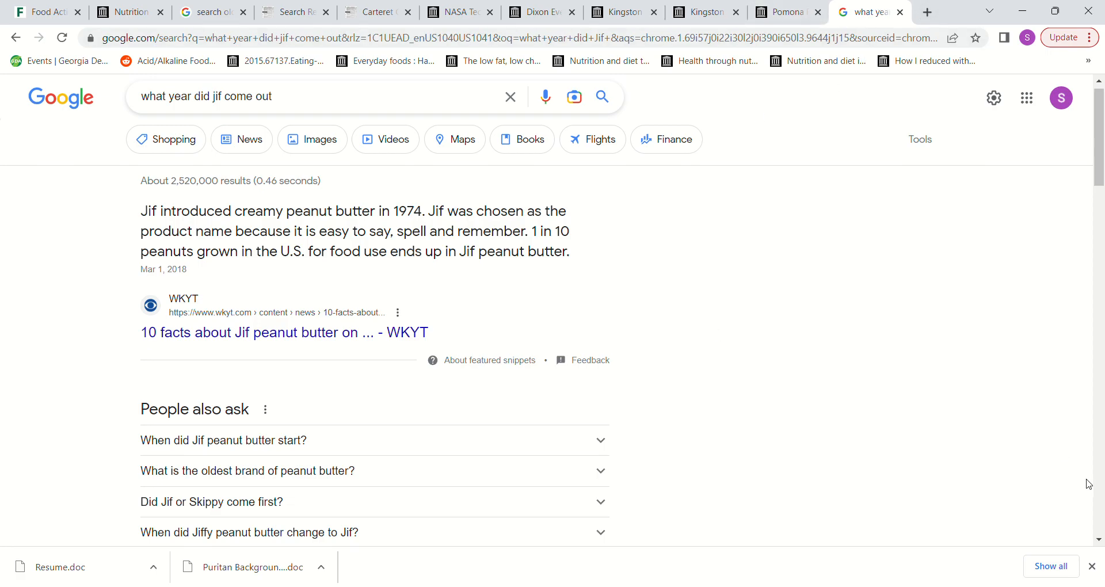
mouse_move(1087, 484)
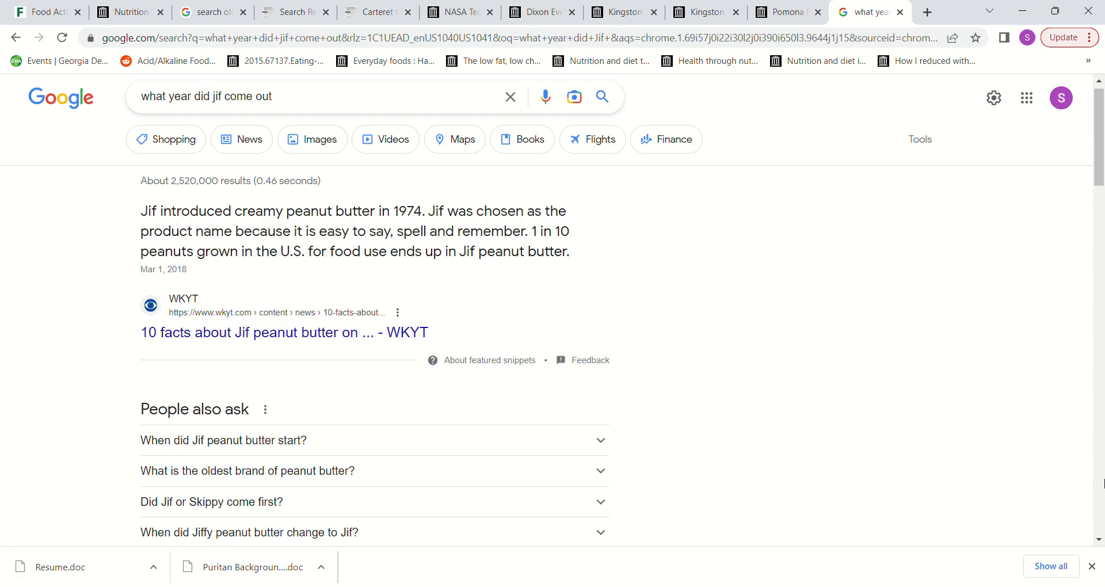
- Scroll down and back up through the currently open newspaper scan
scroll("down", 3)
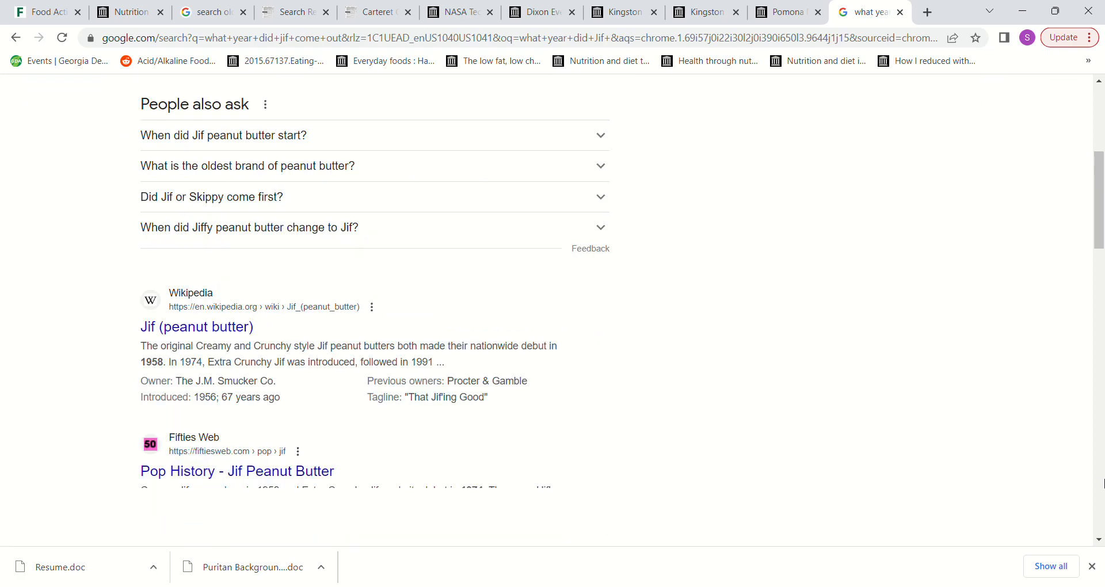
scroll("down", 3)
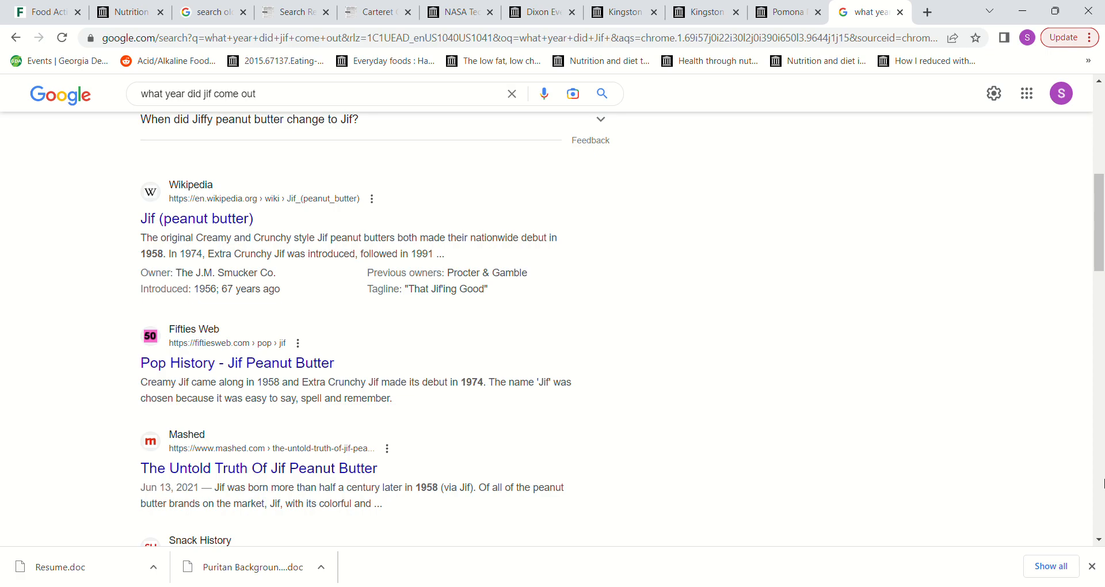
scroll("down", 3)
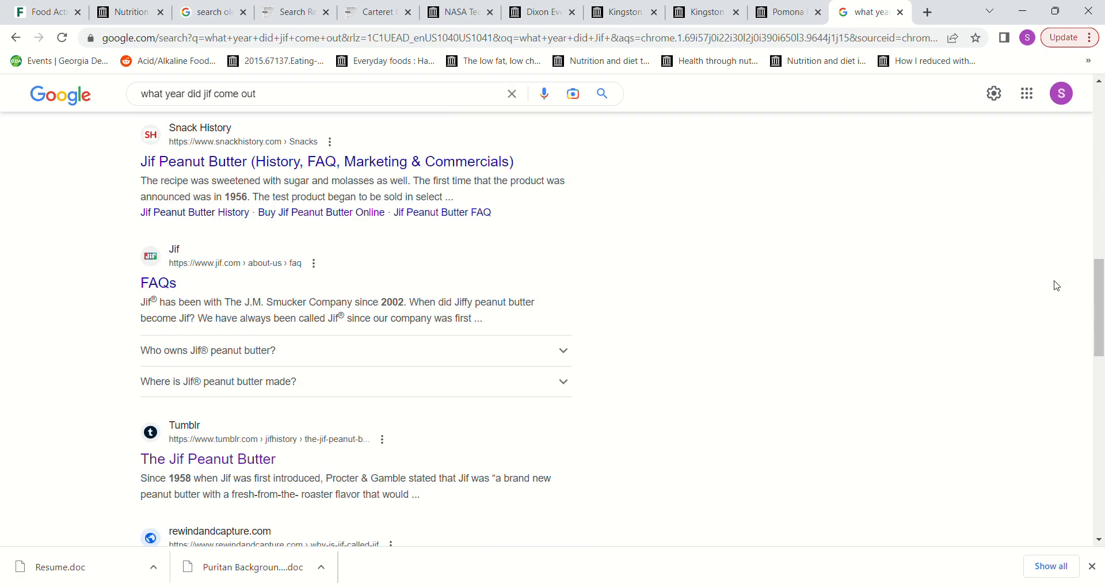
scroll("up", 3)
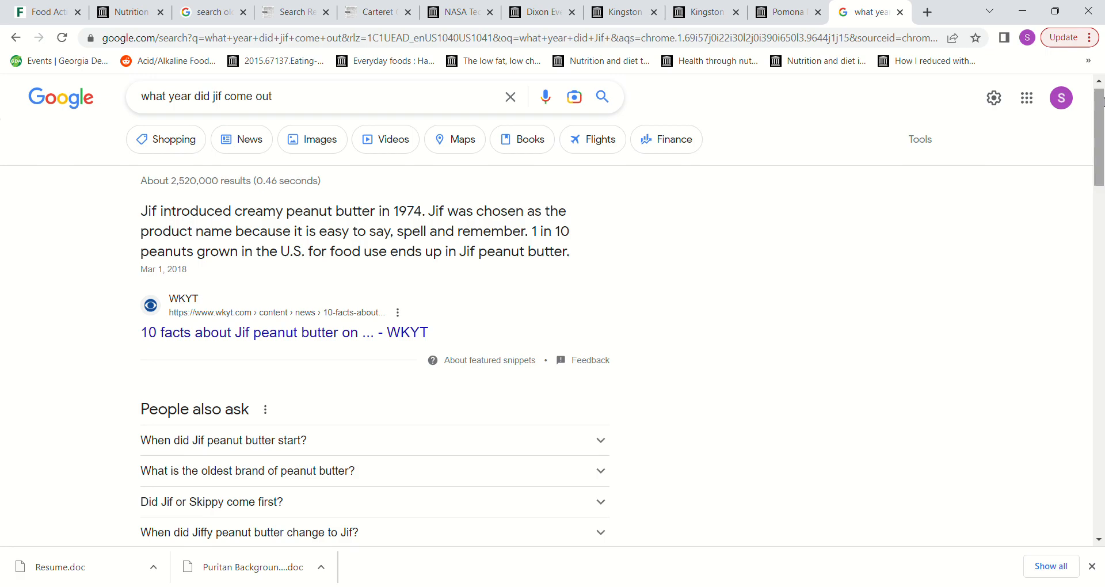
mouse_move(785, 103)
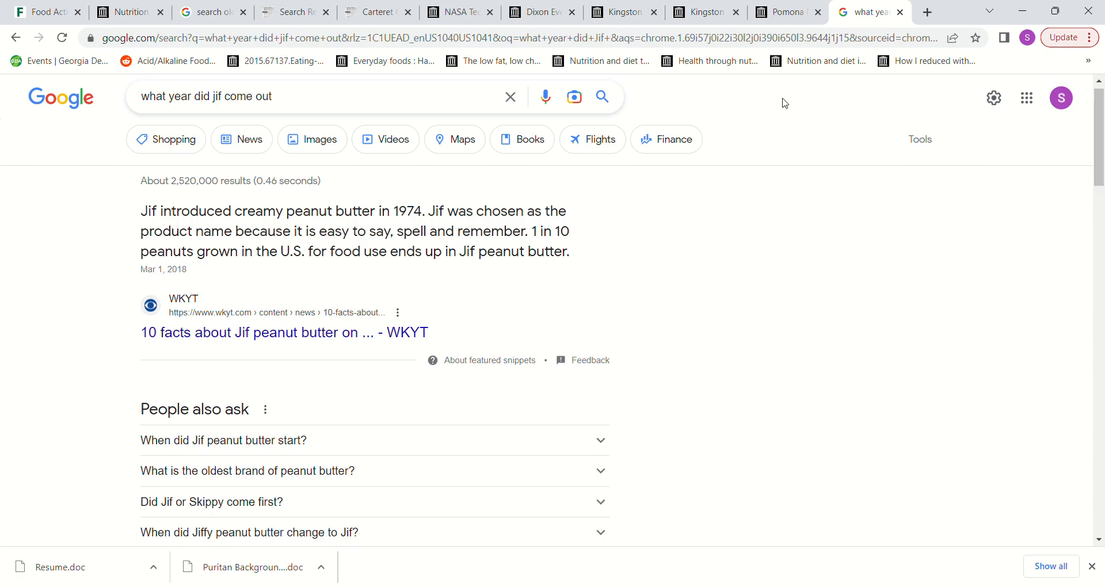
- Switch to the 1971-12-26 Pomona Progress Bulletin scan and scroll to the highlighted Jiffy Peanut Butter line
left_click(784, 12)
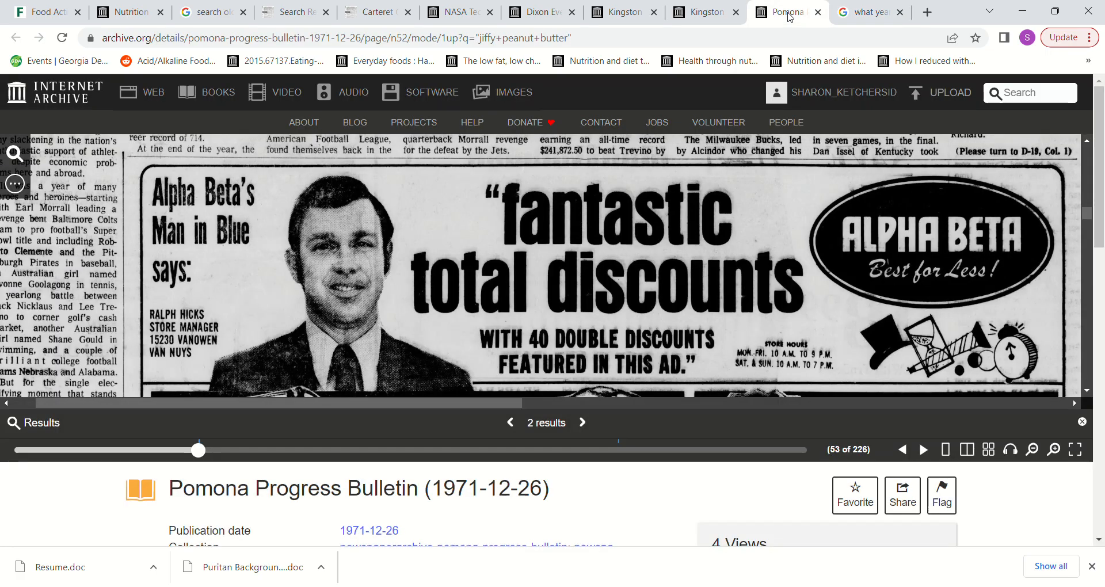
mouse_move(1088, 325)
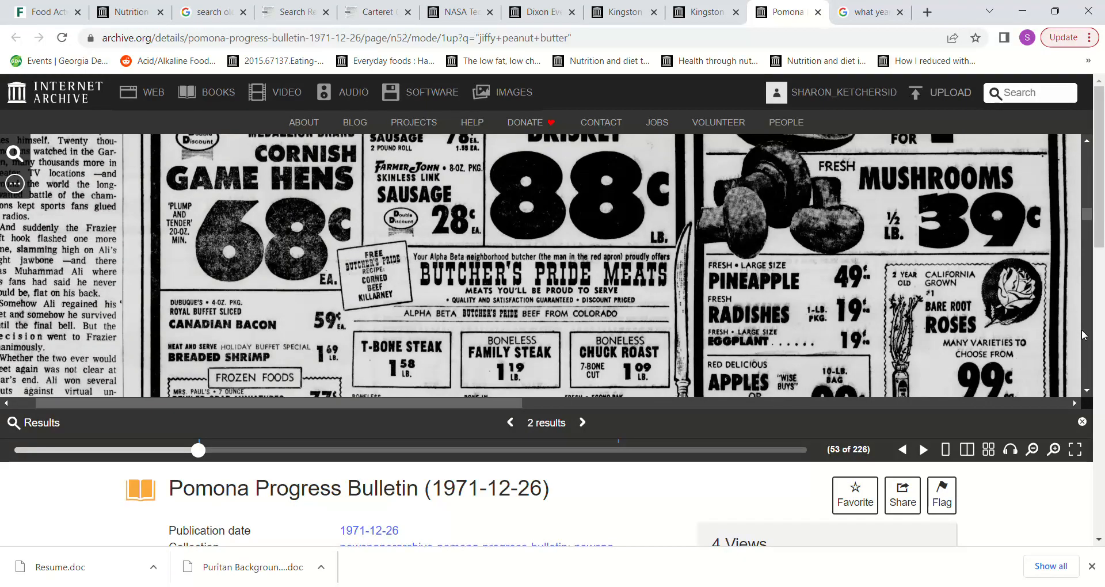
scroll("down", 3)
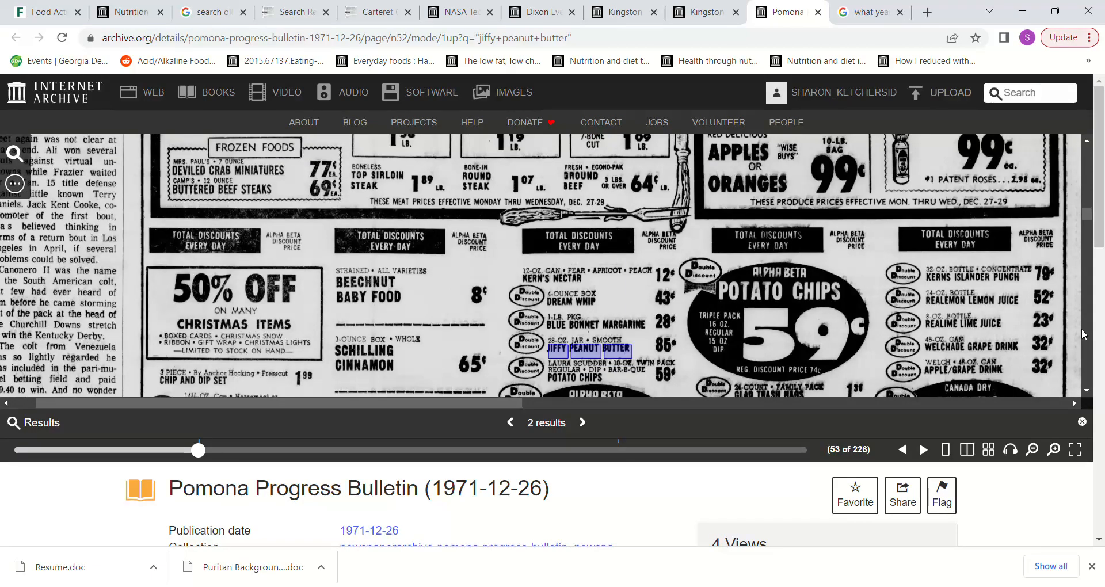
scroll("down", 3)
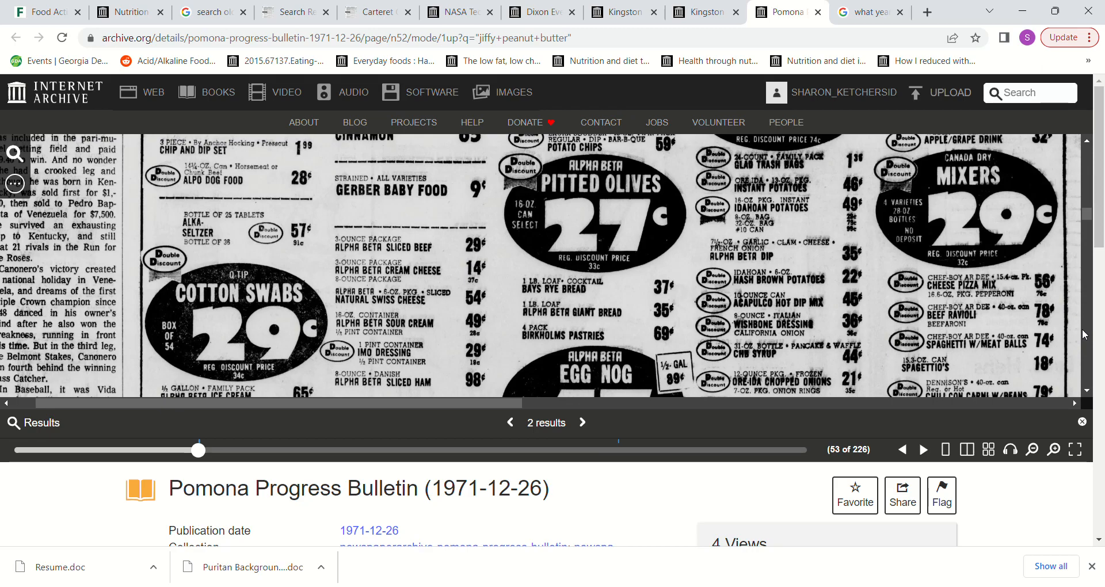
scroll("down", 3)
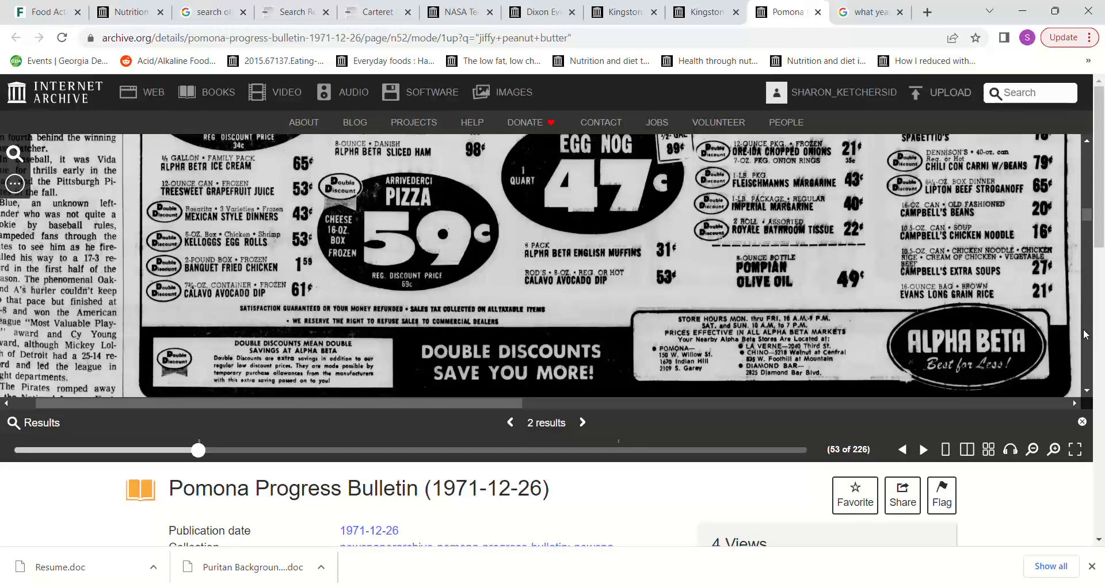
mouse_move(737, 387)
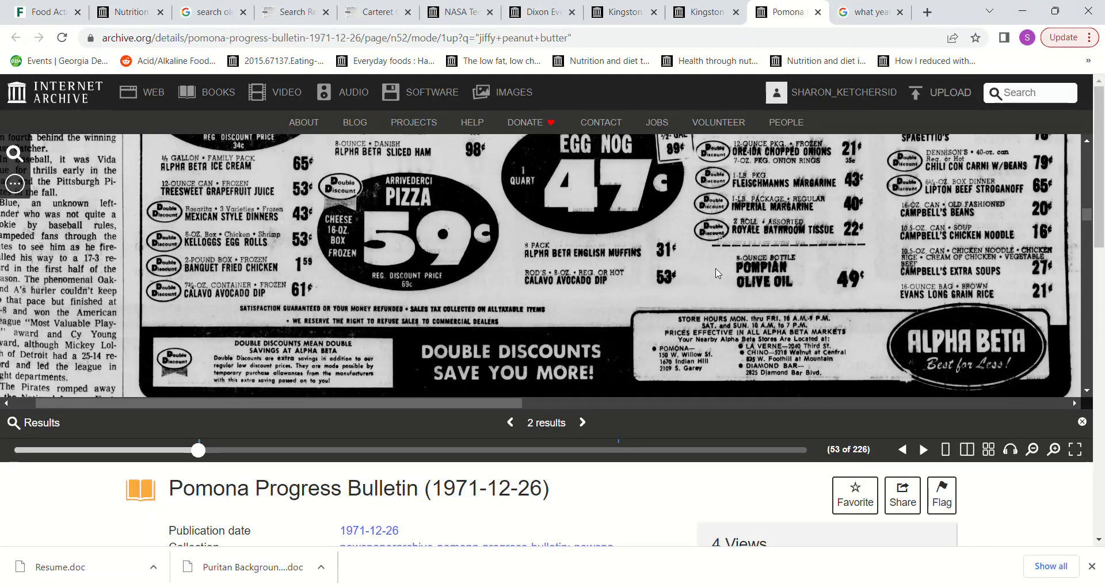
mouse_move(728, 166)
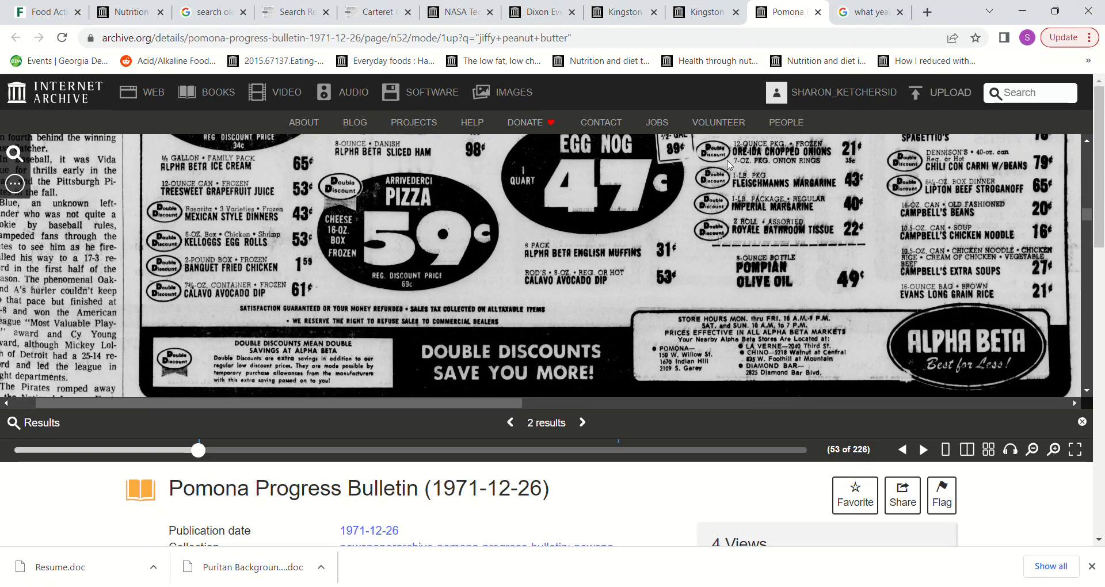
- Switch to the 1971-07-15 Kingston Daily Freeman scan and scroll through its grocery ads
left_click(699, 12)
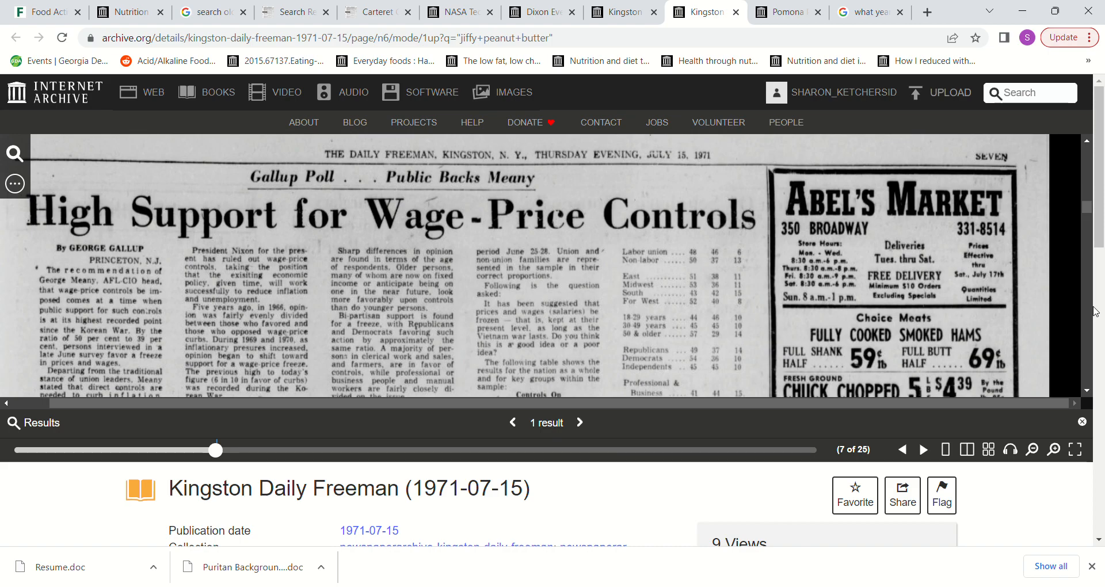
scroll("down", 3)
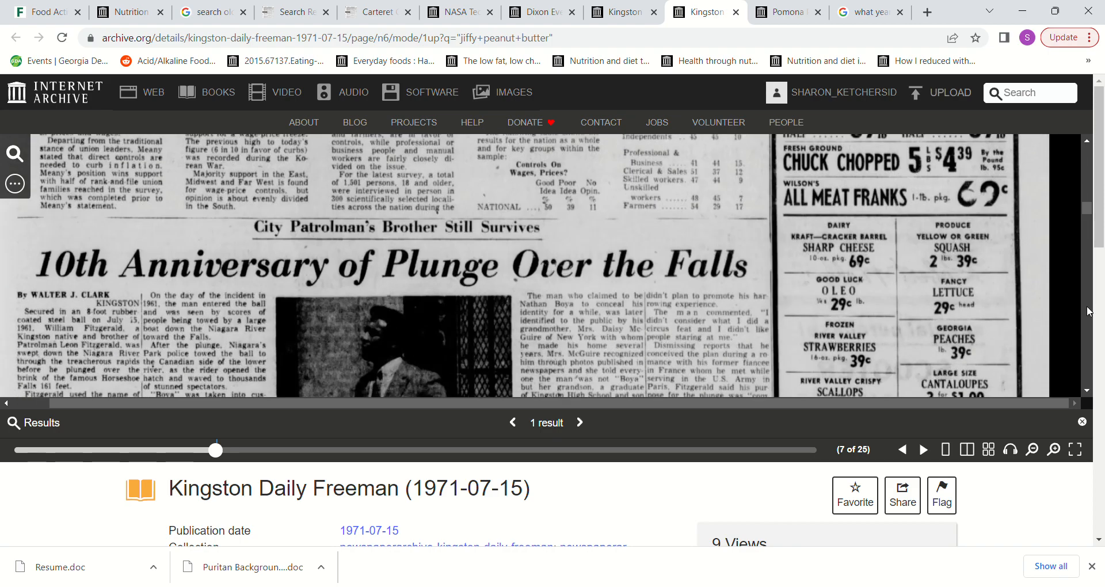
scroll("down", 3)
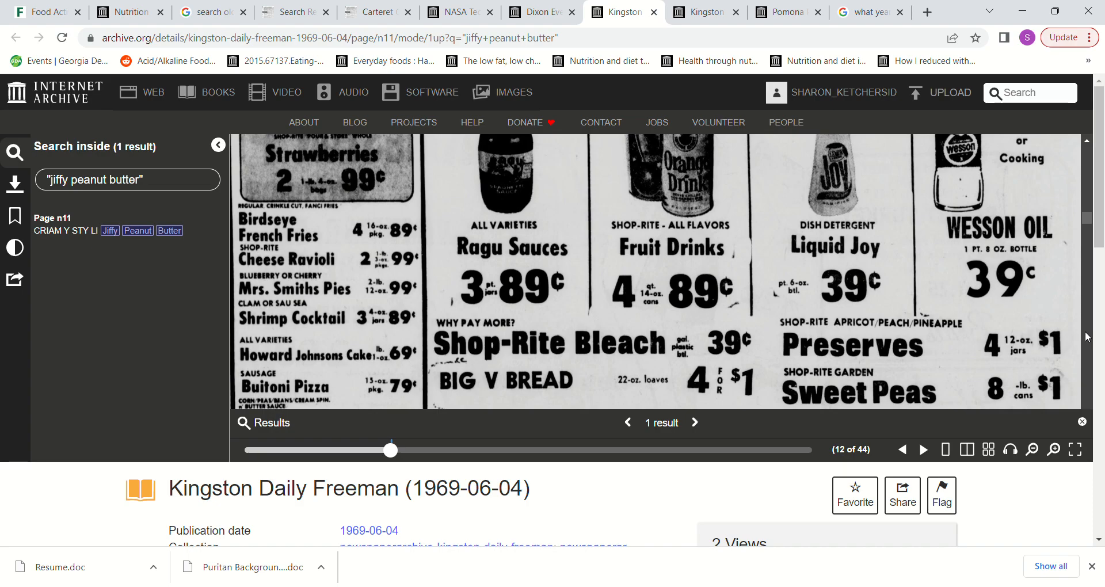
scroll("down", 3)
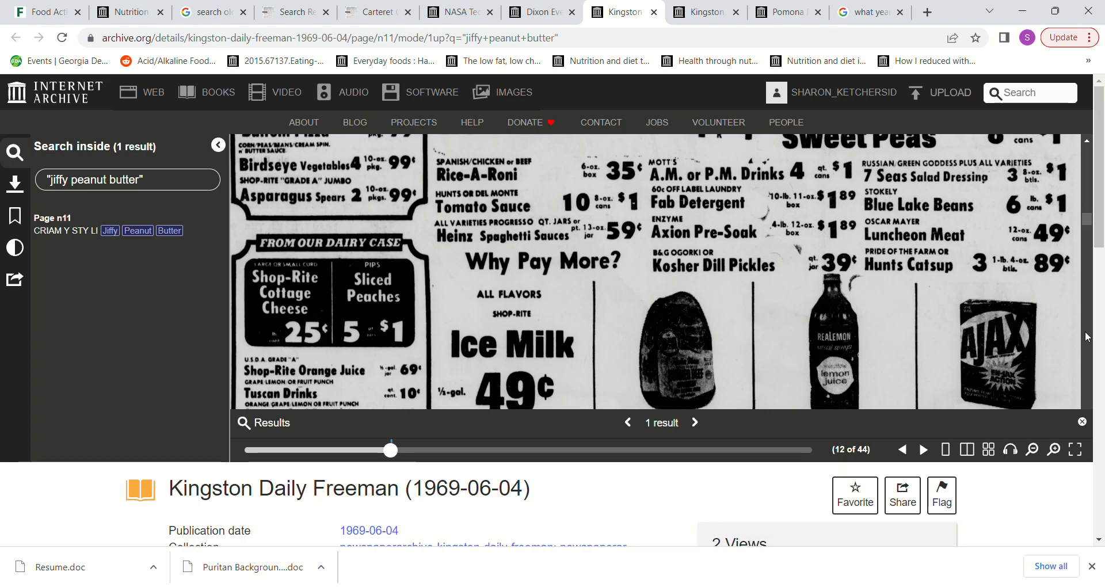
scroll("down", 3)
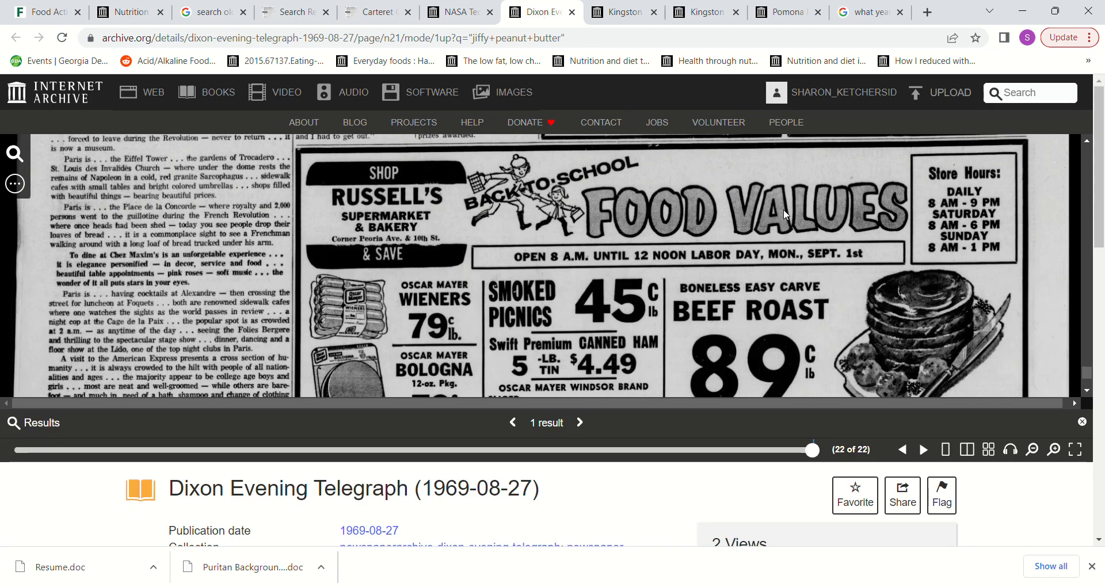
mouse_move(1087, 335)
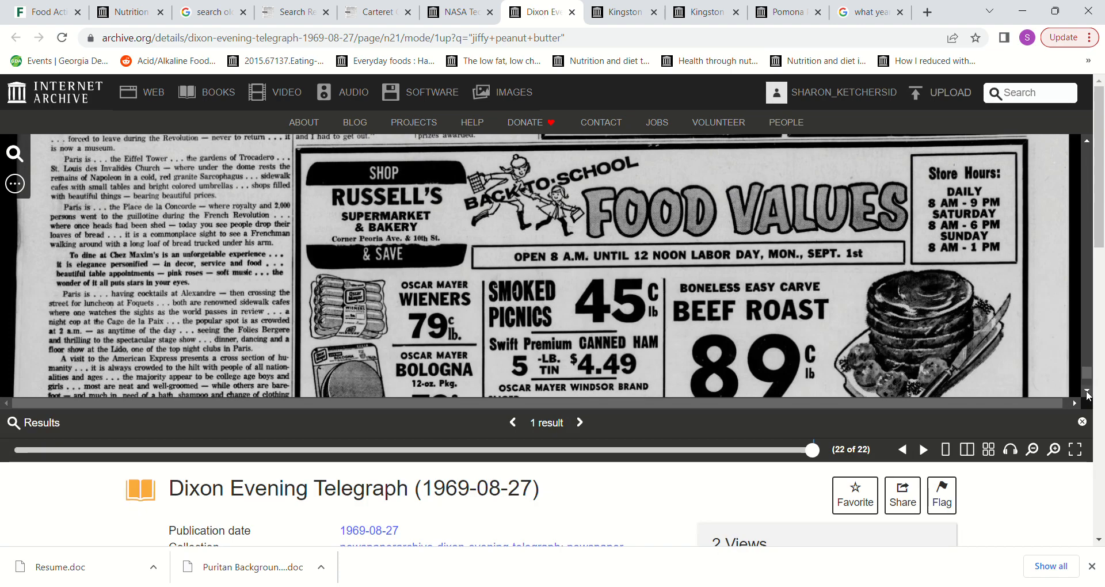
- Scroll the 1969 Dixon Evening Telegraph ad to the highlighted Jiffy Peanut Butter listing at 57¢
scroll("down", 3)
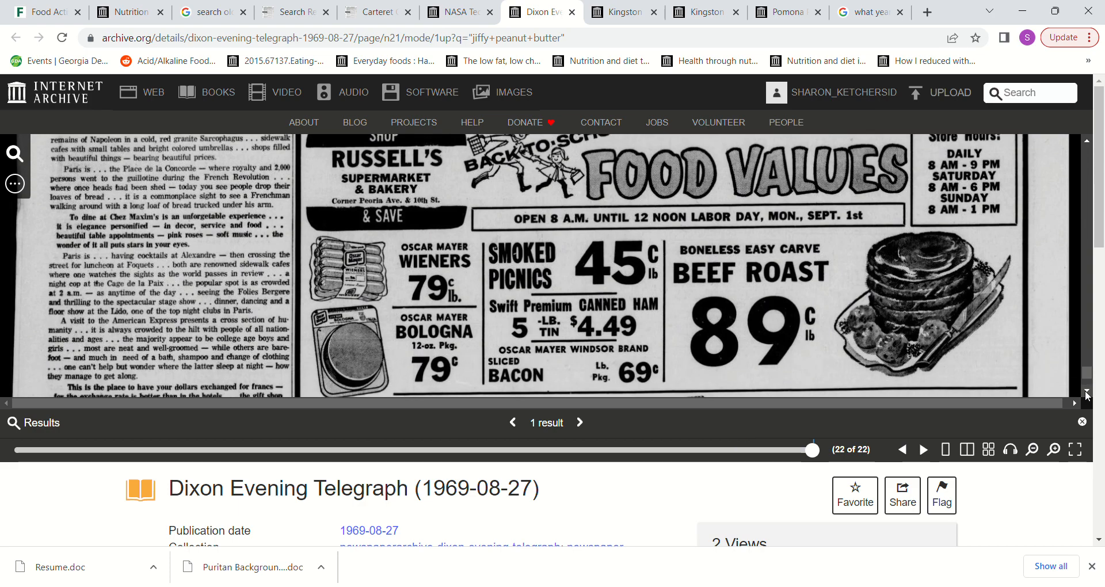
scroll("down", 3)
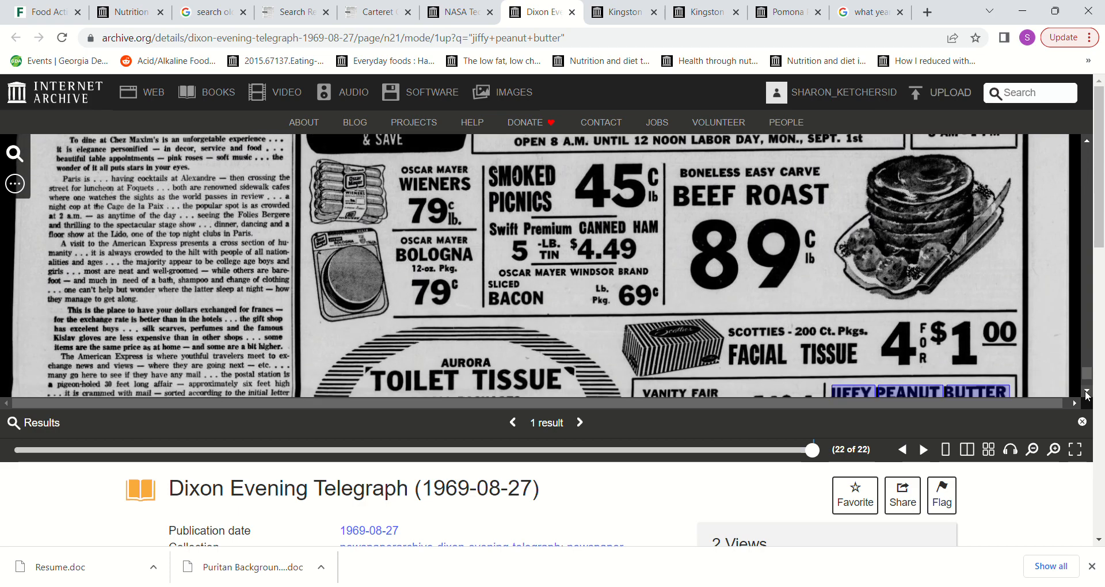
scroll("down", 3)
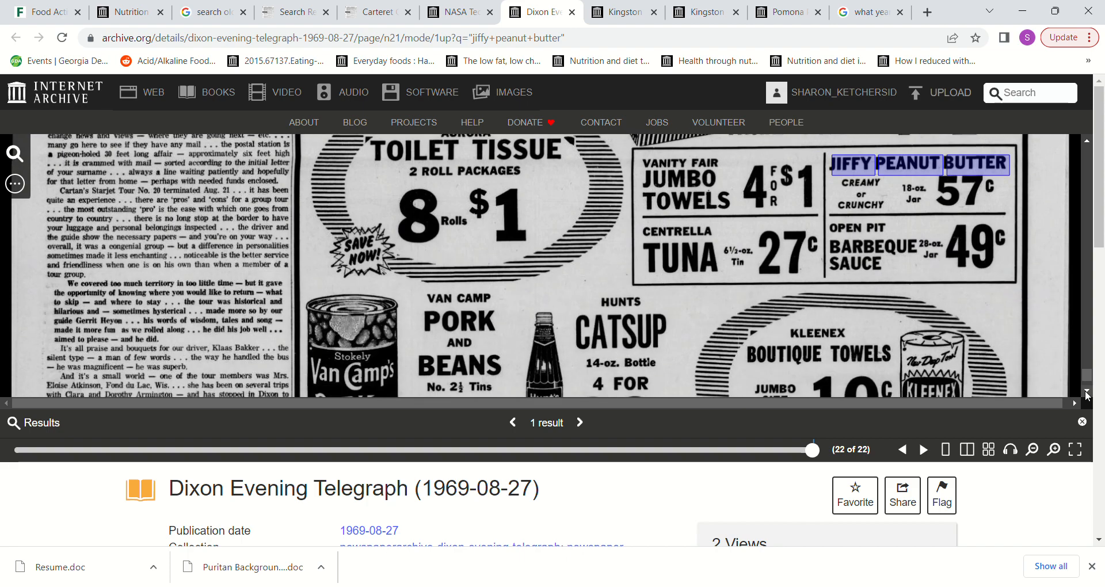
scroll("down", 3)
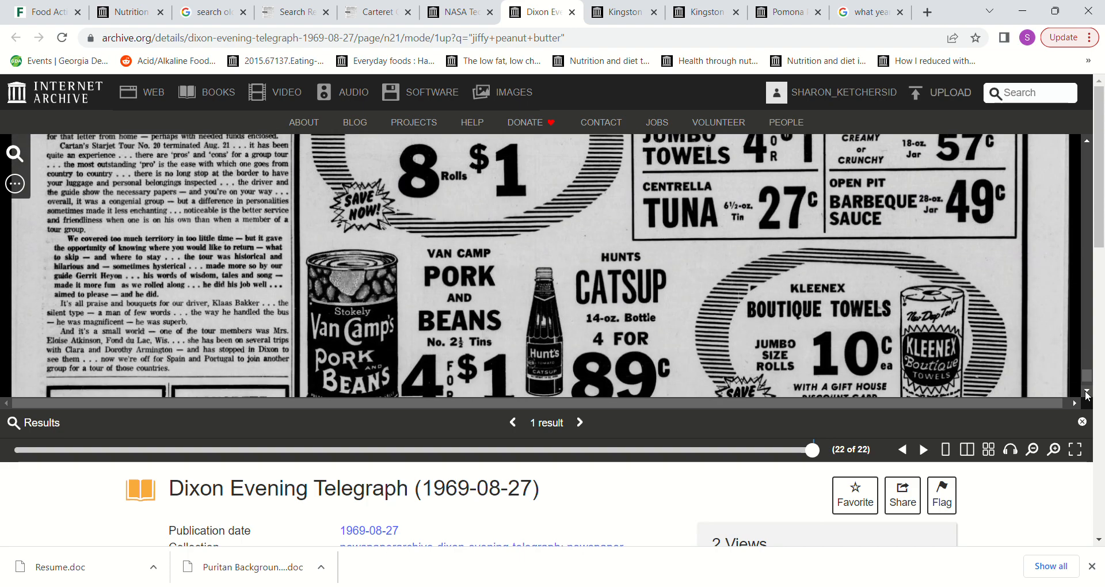
scroll("down", 3)
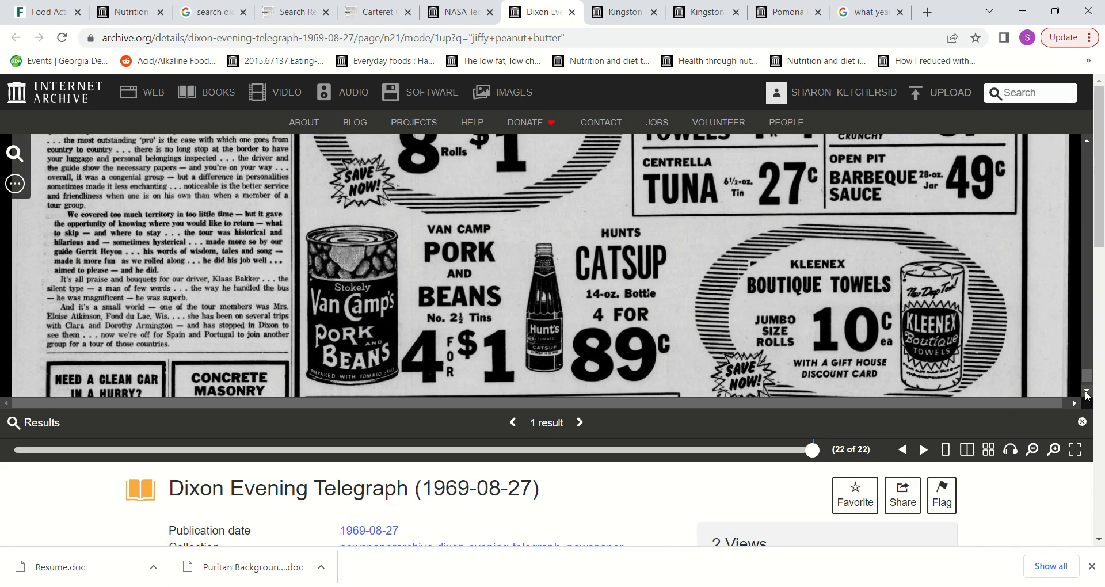
scroll("down", 3)
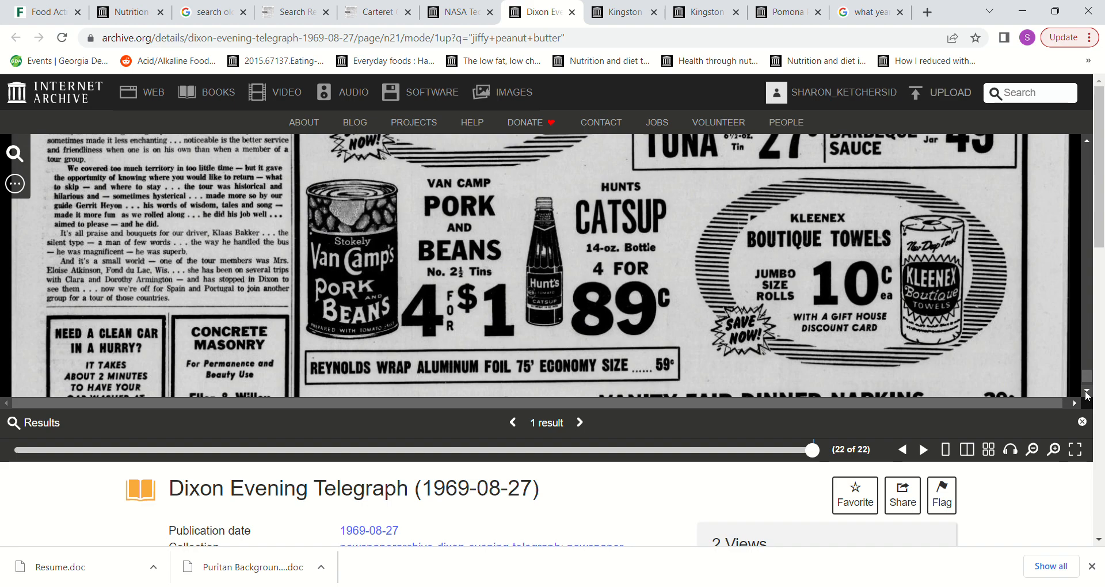
scroll("down", 3)
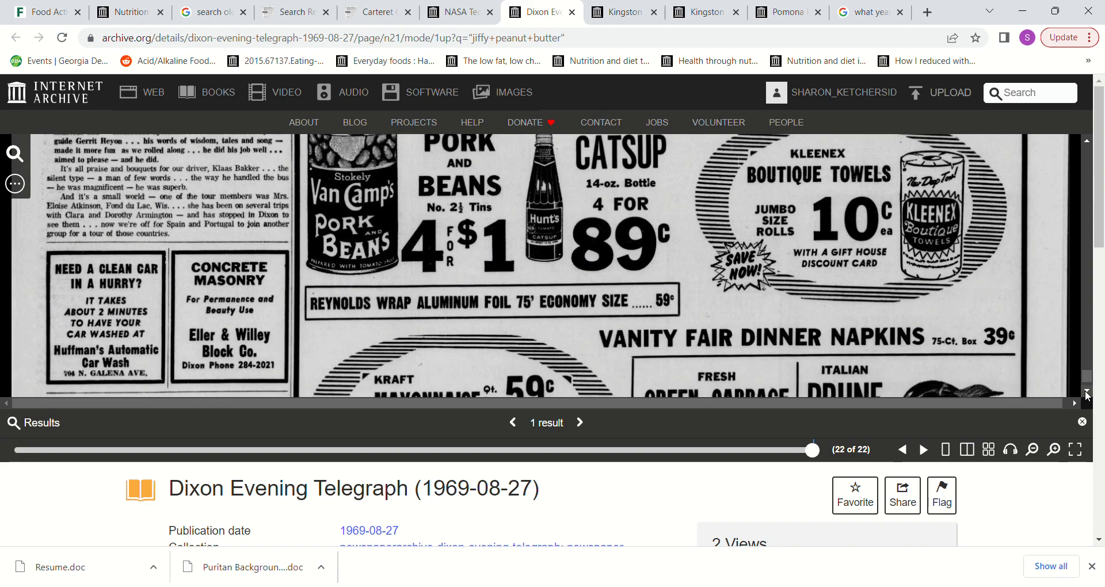
scroll("down", 3)
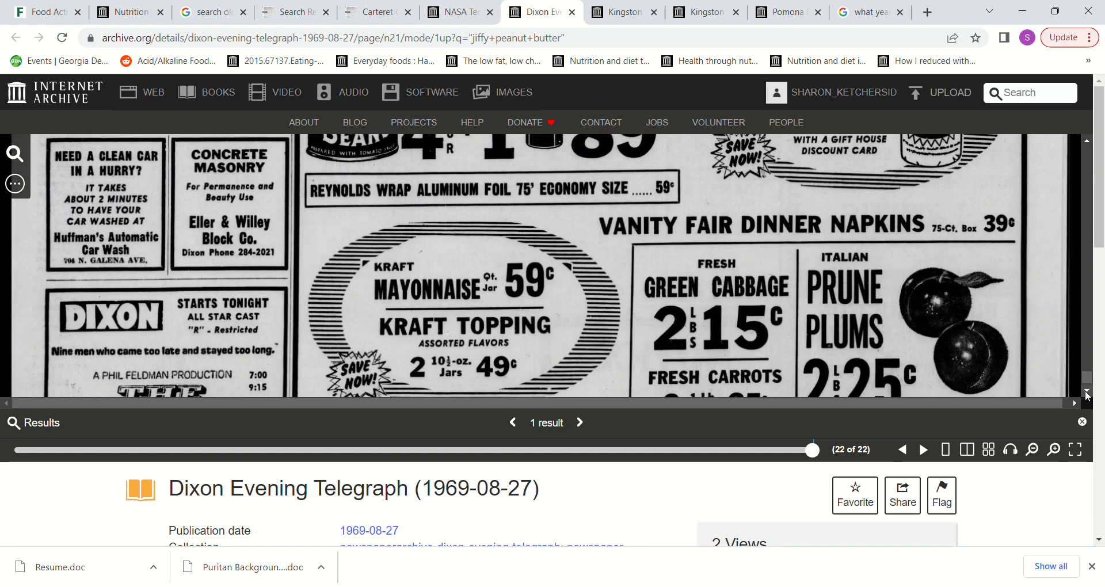
scroll("down", 3)
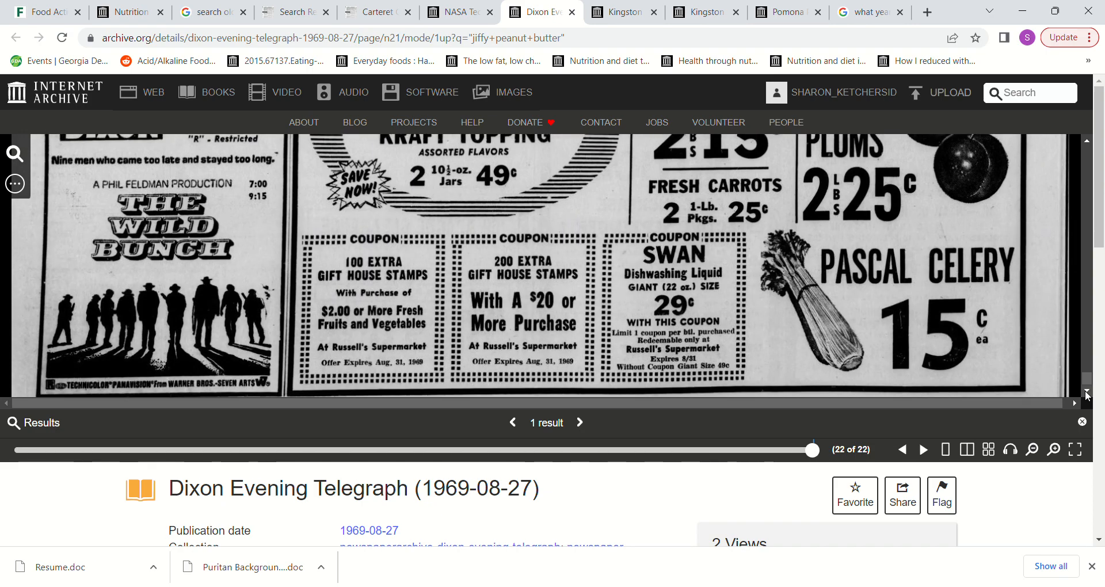
scroll("down", 3)
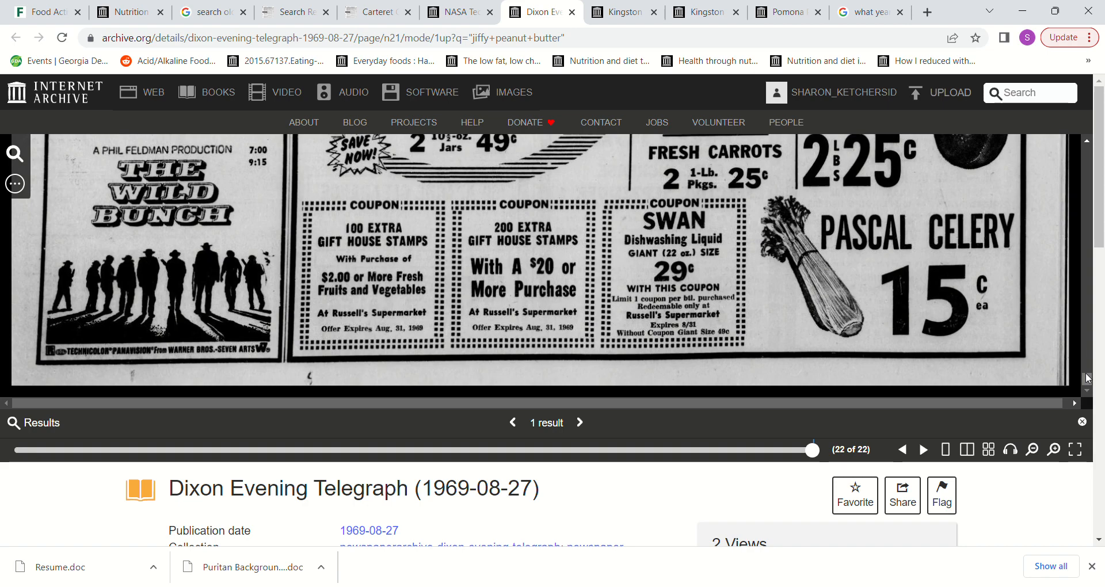
mouse_move(1081, 251)
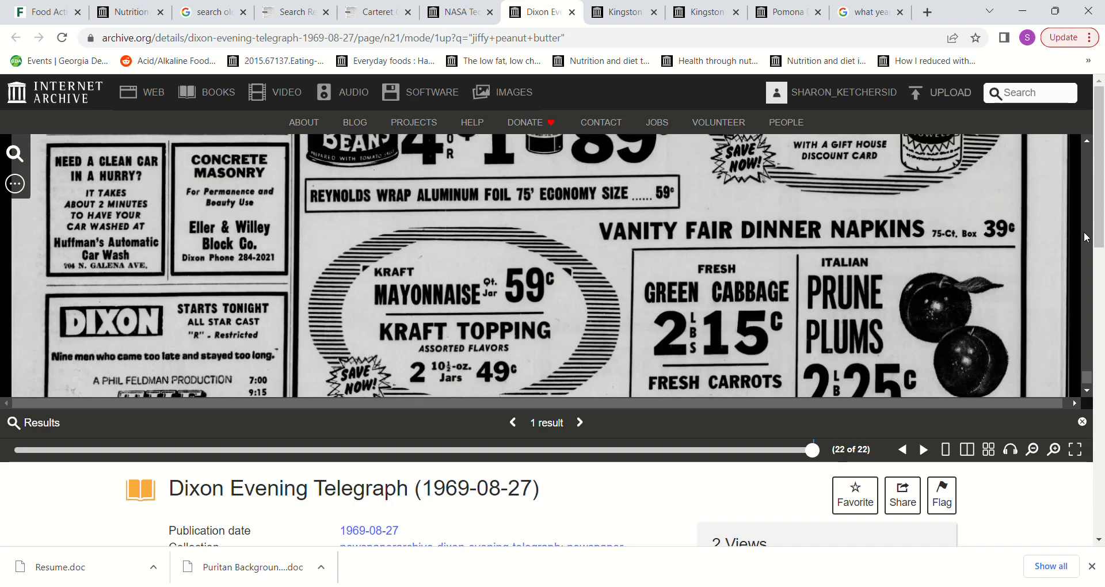
scroll("down", 3)
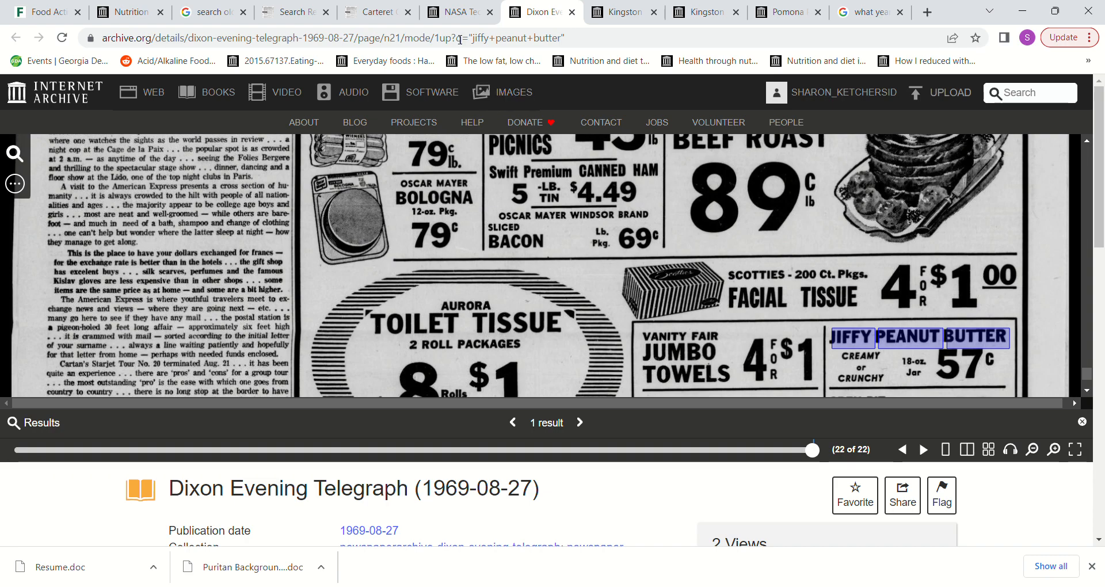
- Switch to the 1971 NASA Hydro John report and scroll to the highlighted Jiffy peanut butter
left_click(459, 12)
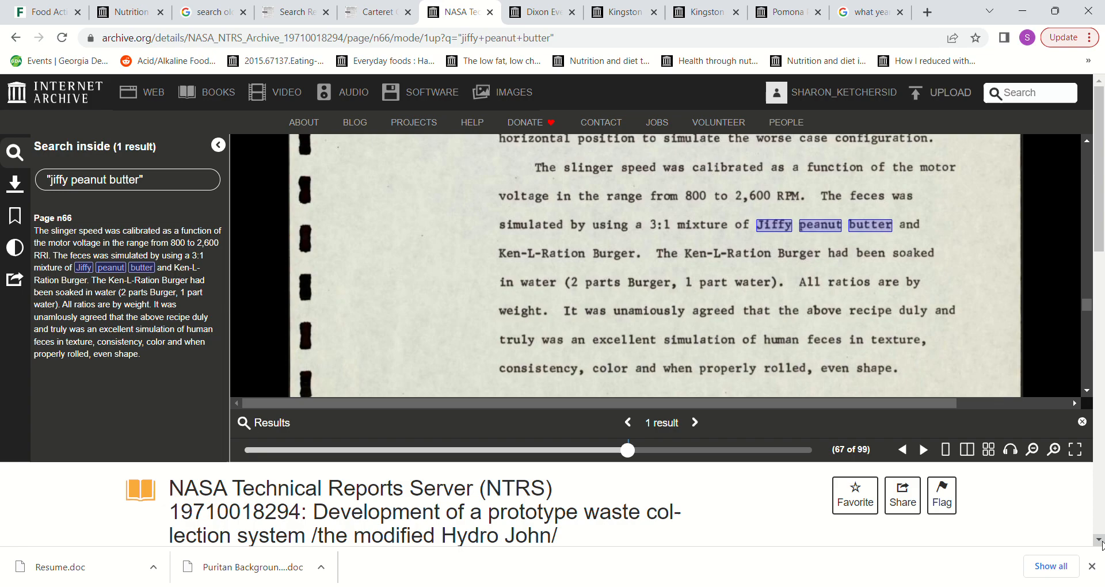
scroll("down", 3)
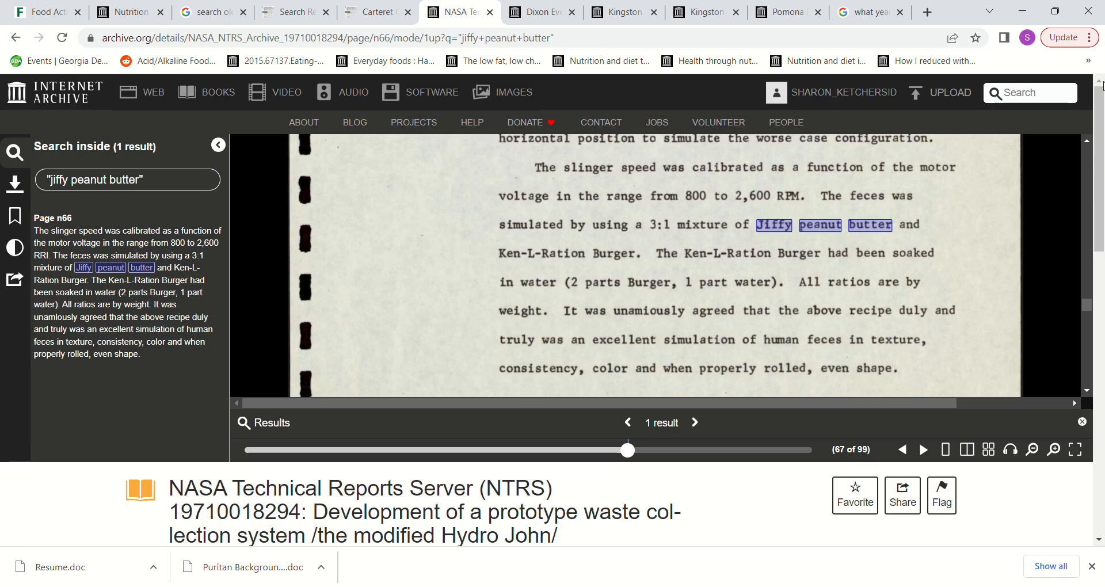
mouse_move(820, 220)
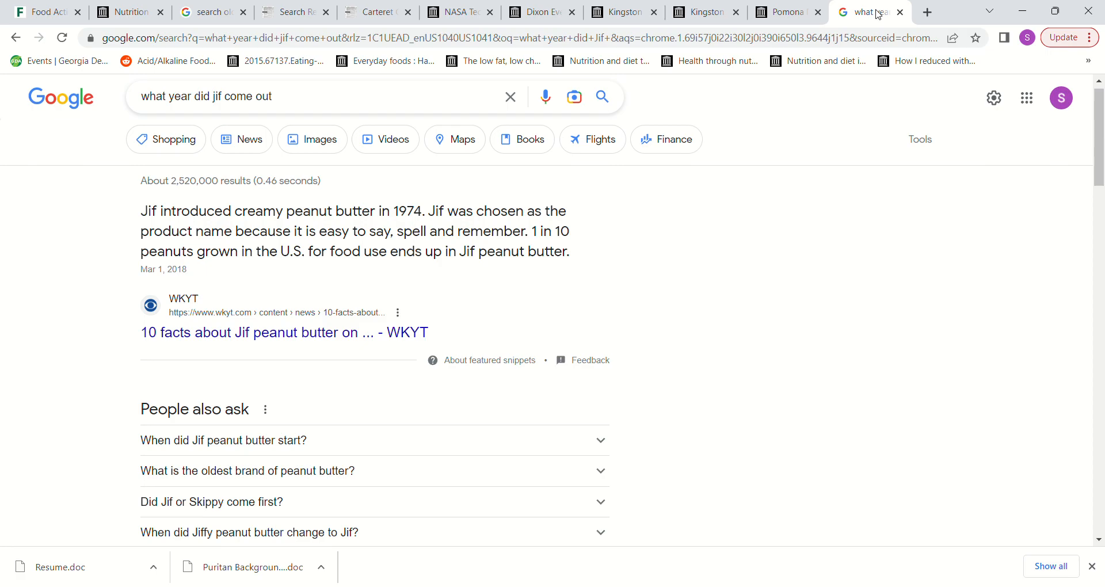
mouse_move(875, 165)
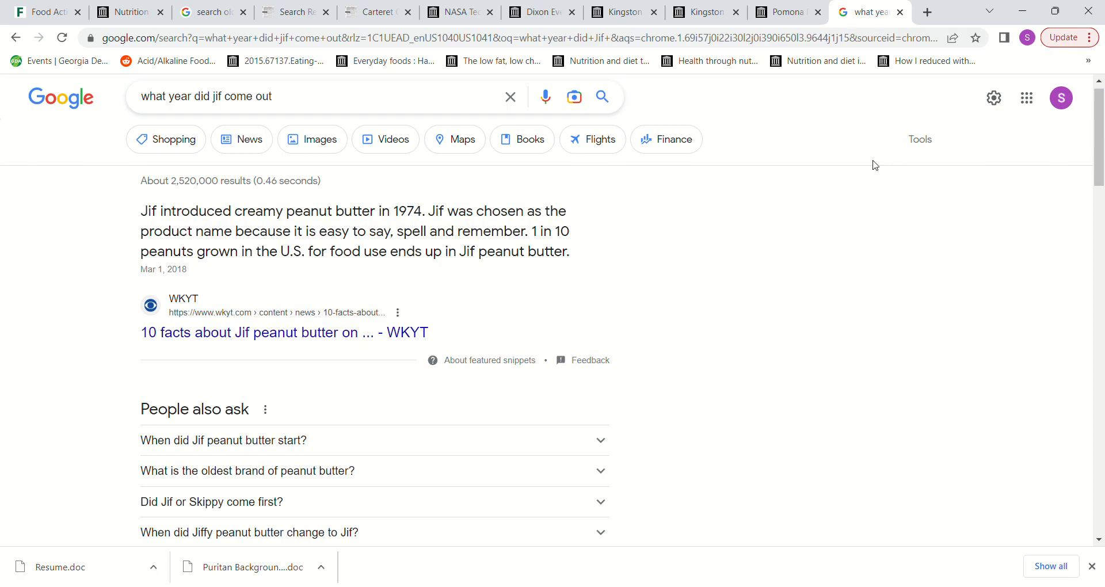
mouse_move(856, 129)
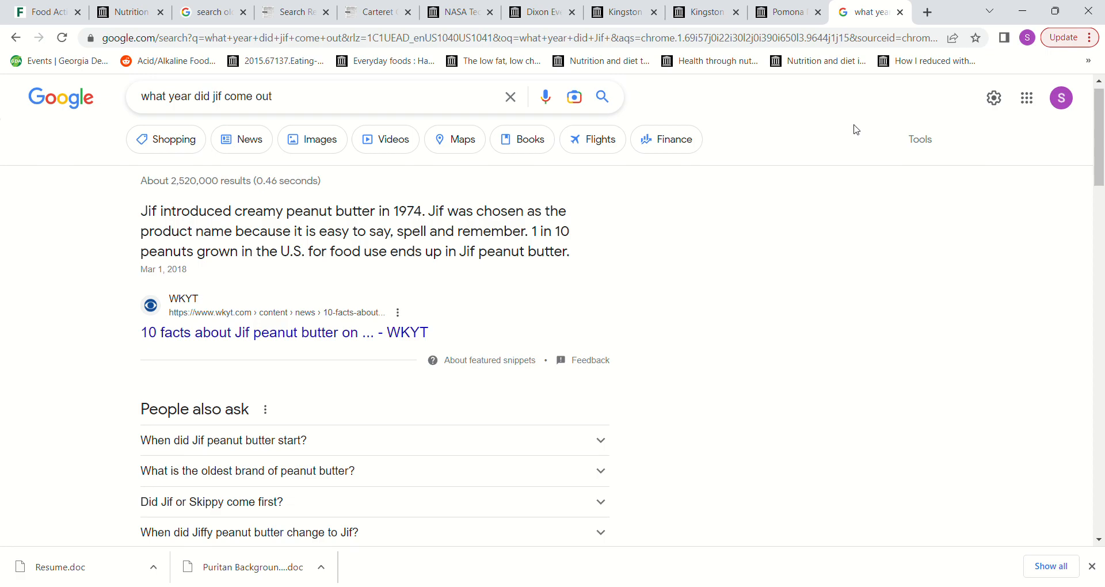
mouse_move(1031, 88)
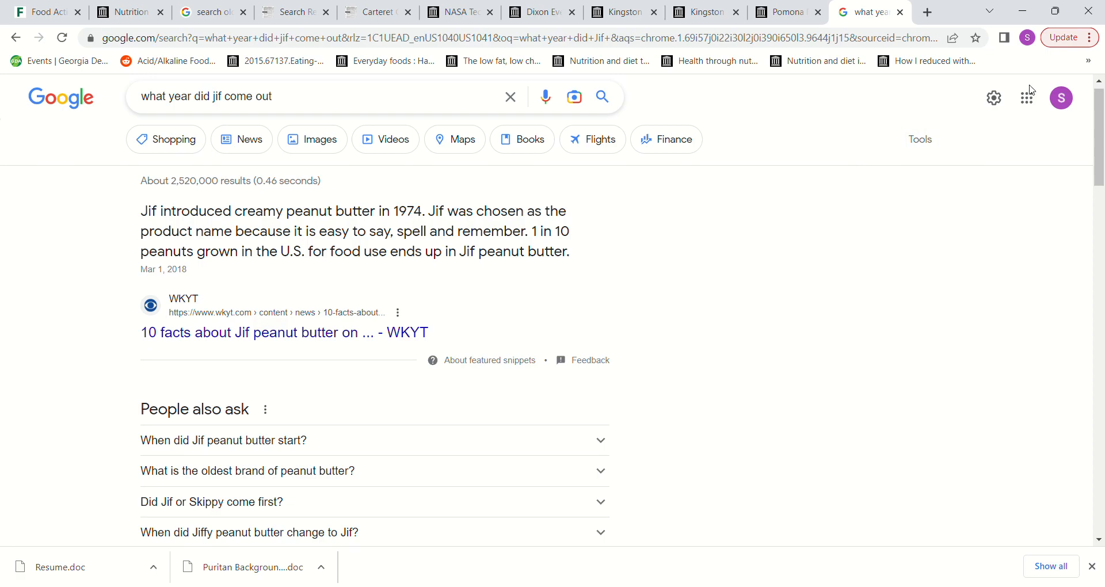